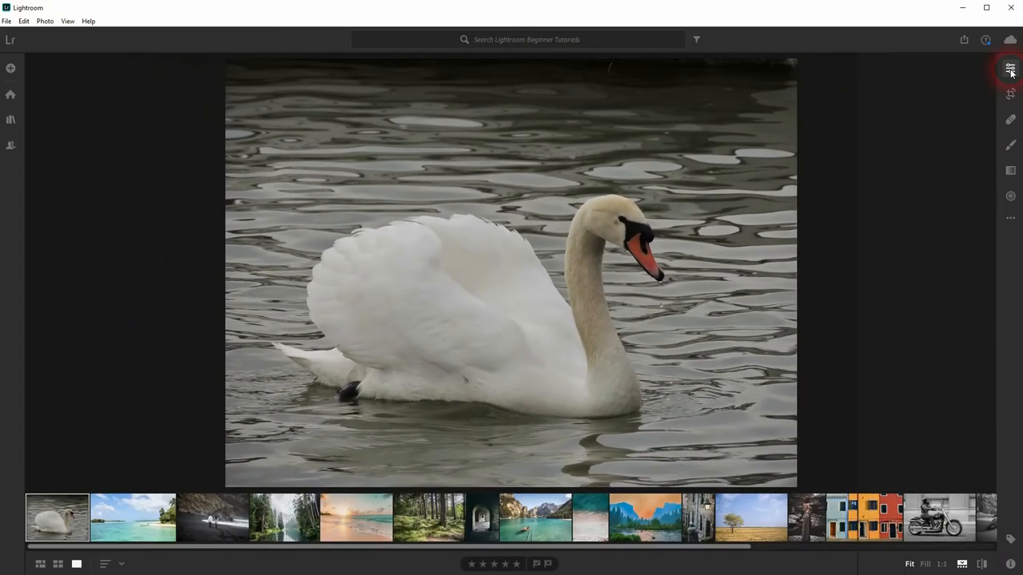
Open the Edit panel for the swan photo and collapse the Light section
{"action": "left_click", "coordinate": [1010, 68]}
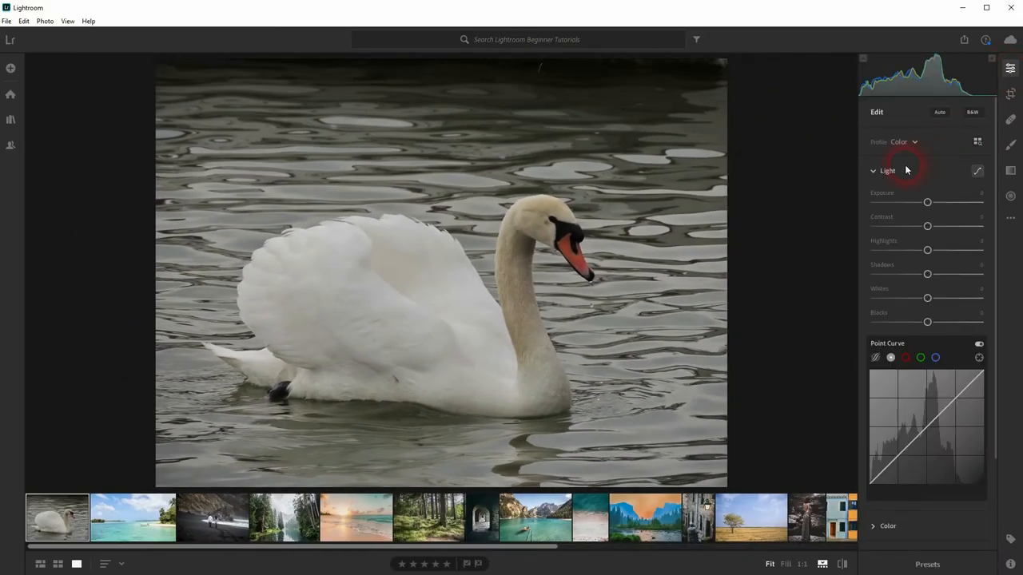
{"action": "mouse_move", "coordinate": [976, 171]}
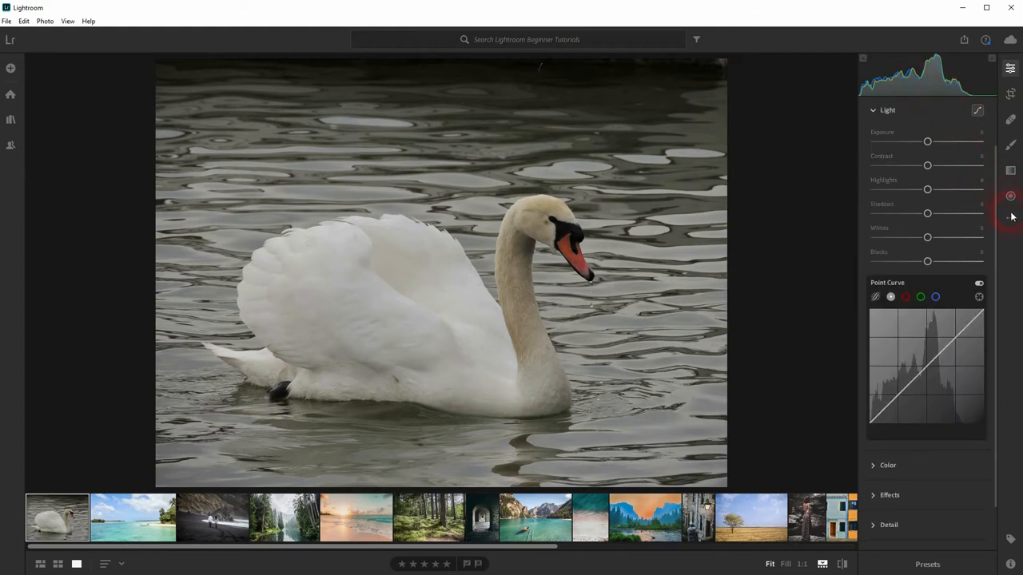
{"action": "left_click", "coordinate": [1010, 217]}
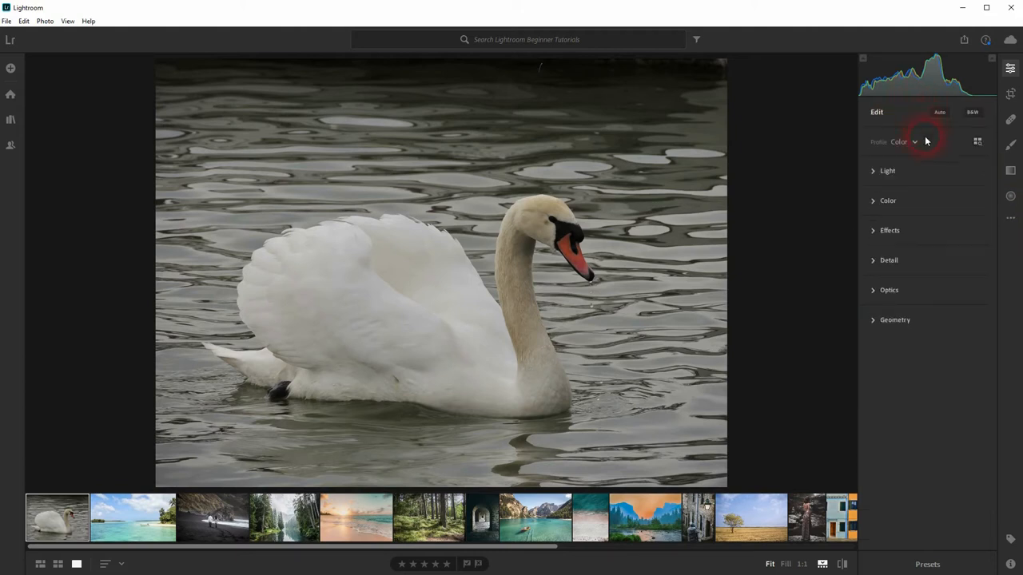
Apply Auto tone to the swan photo and expand the Light section to view values
{"action": "left_click", "coordinate": [940, 112]}
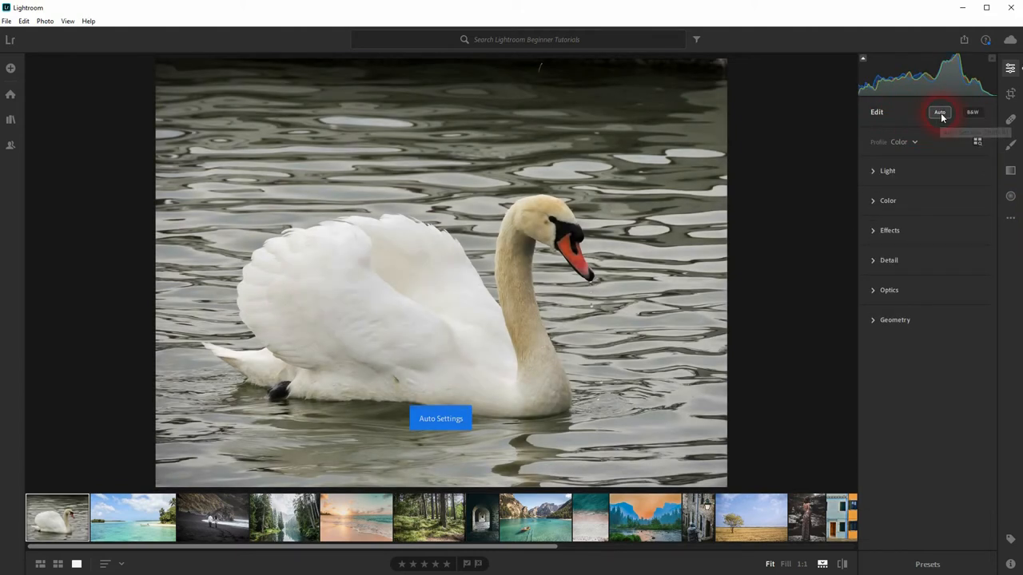
{"action": "mouse_move", "coordinate": [887, 171]}
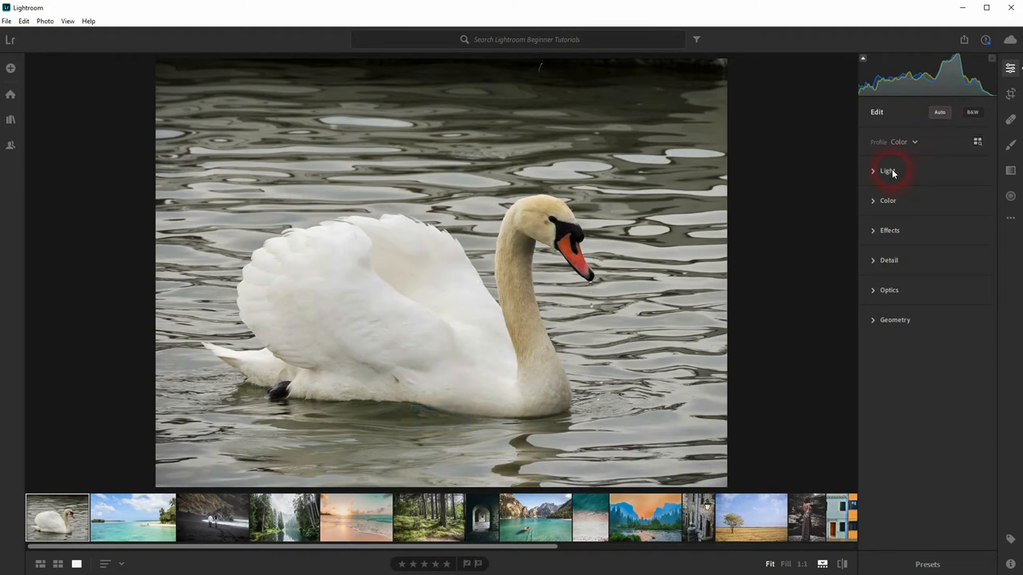
{"action": "left_click", "coordinate": [887, 170]}
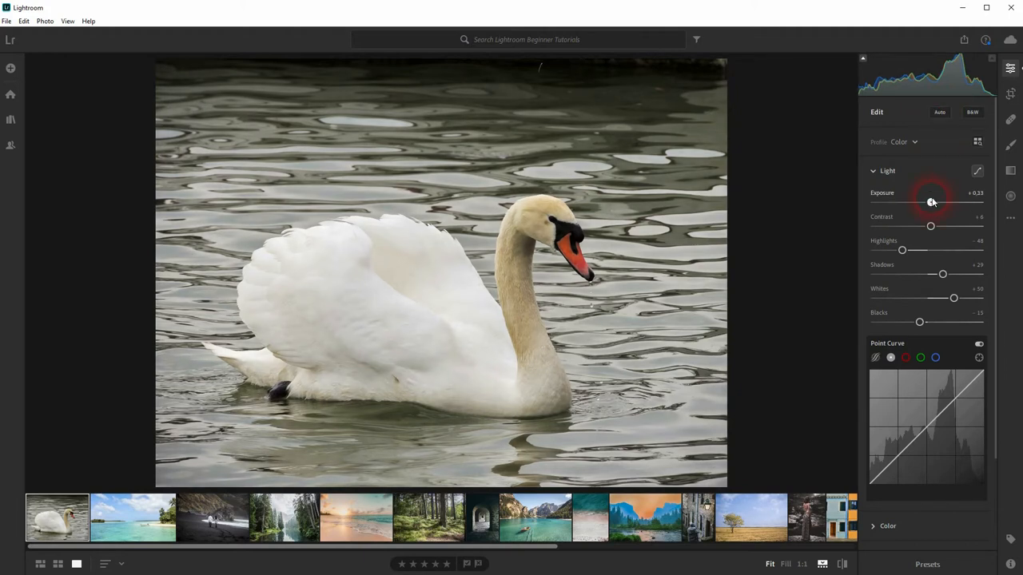
Raise exposure to +0.48, contrast to +47, whites to +57, and highlights to −56
{"action": "left_click_drag", "start_coordinate": [931, 202], "coordinate": [939, 202]}
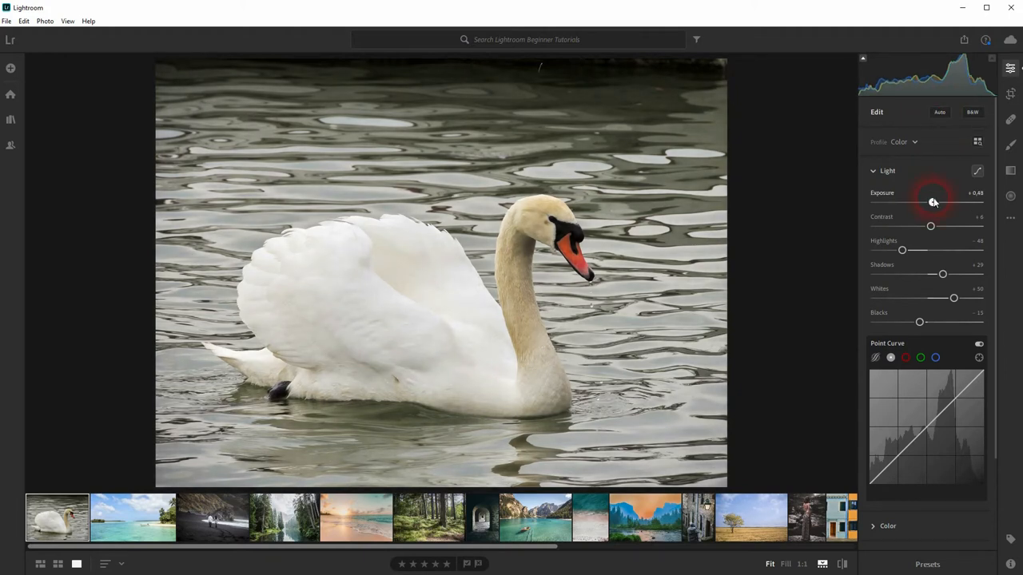
{"action": "left_click_drag", "start_coordinate": [919, 226], "coordinate": [945, 226]}
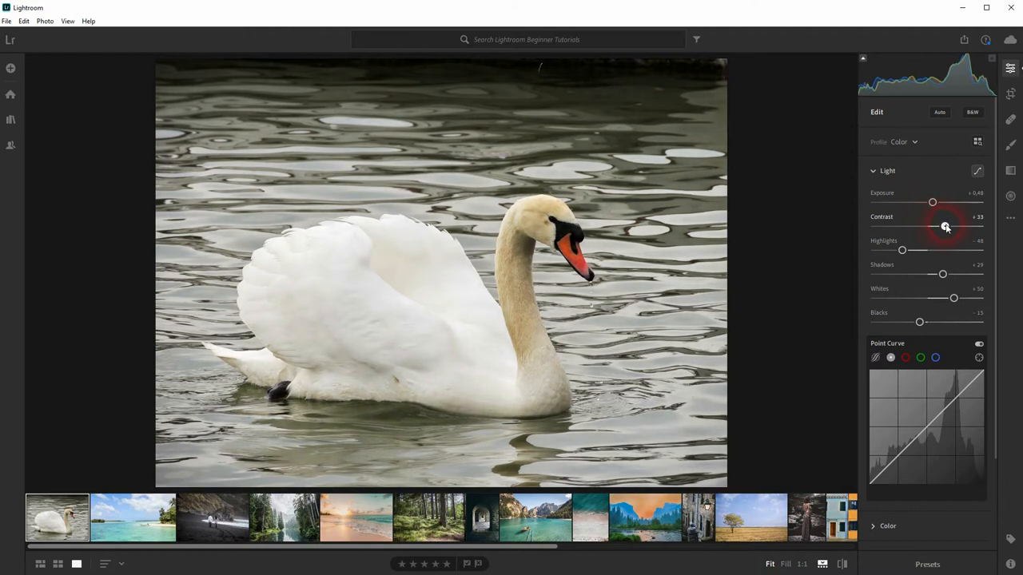
{"action": "left_click_drag", "start_coordinate": [946, 228], "coordinate": [955, 228]}
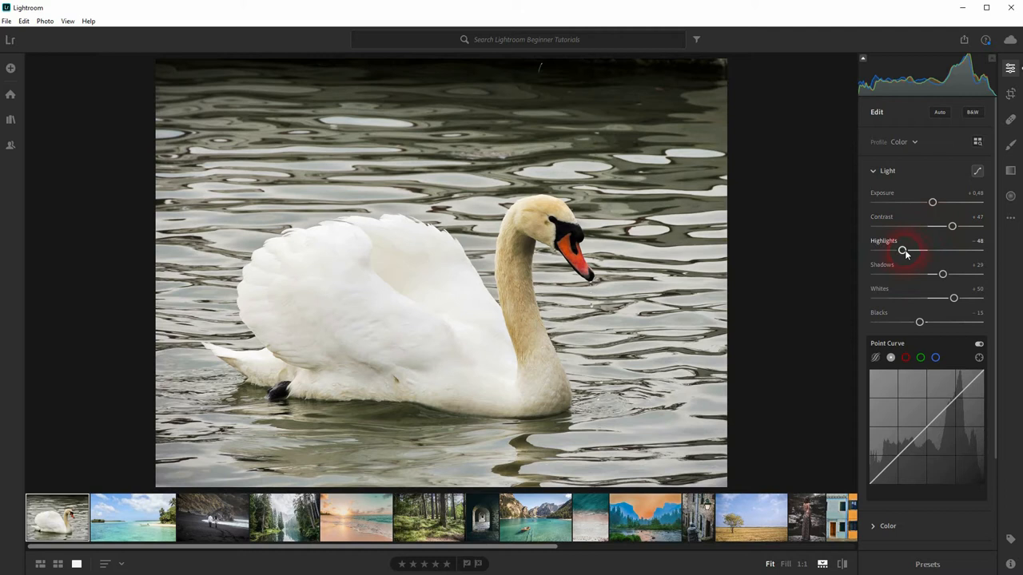
{"action": "left_click_drag", "start_coordinate": [903, 250], "coordinate": [898, 251]}
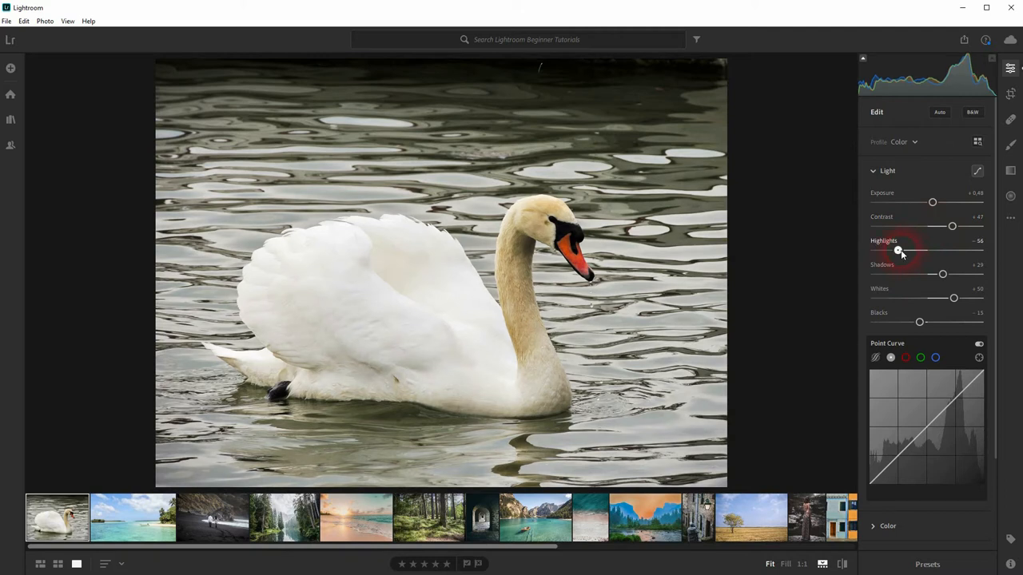
{"action": "left_click_drag", "start_coordinate": [954, 298], "coordinate": [963, 298]}
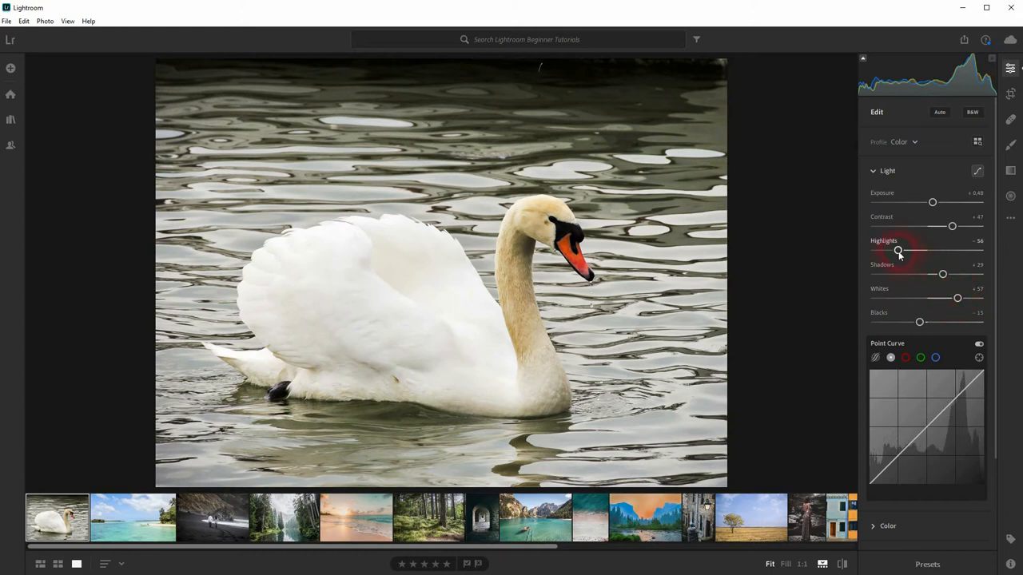
Pull highlights to −85, set shadows to +20 and blacks to −36
{"action": "left_click_drag", "start_coordinate": [899, 250], "coordinate": [882, 250]}
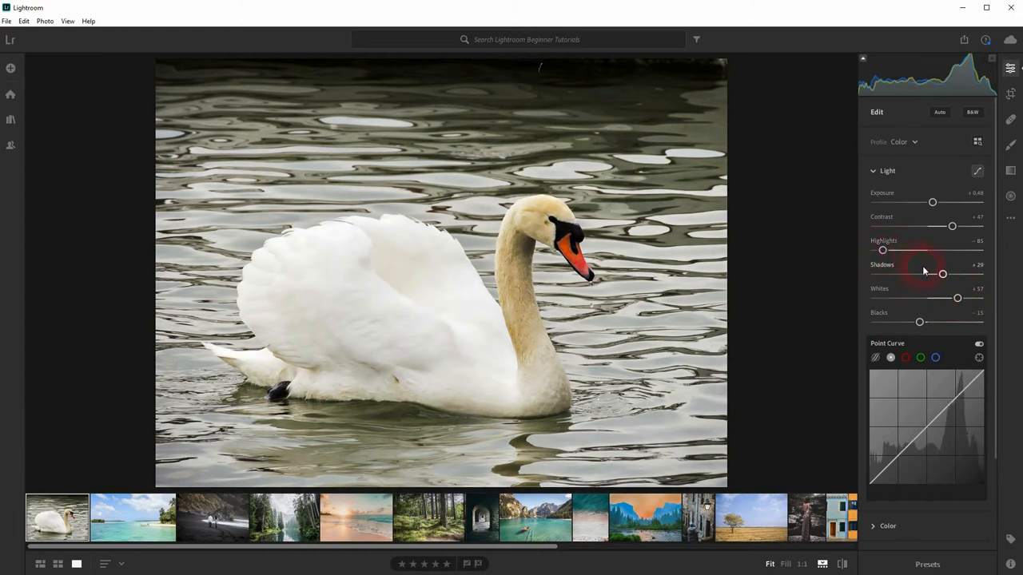
{"action": "left_click_drag", "start_coordinate": [942, 274], "coordinate": [944, 274]}
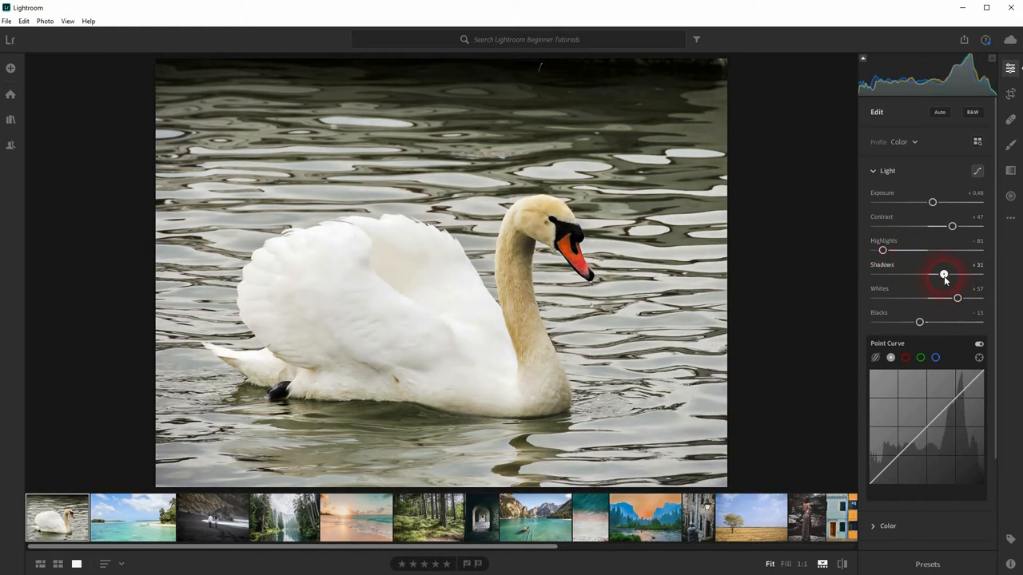
{"action": "left_click_drag", "start_coordinate": [943, 274], "coordinate": [938, 274]}
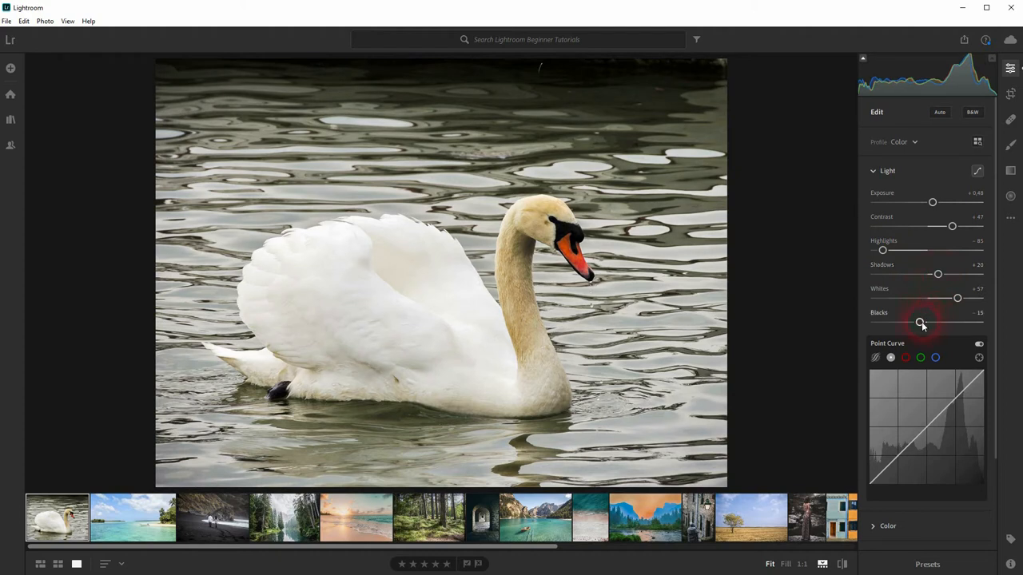
{"action": "left_click_drag", "start_coordinate": [920, 322], "coordinate": [914, 322]}
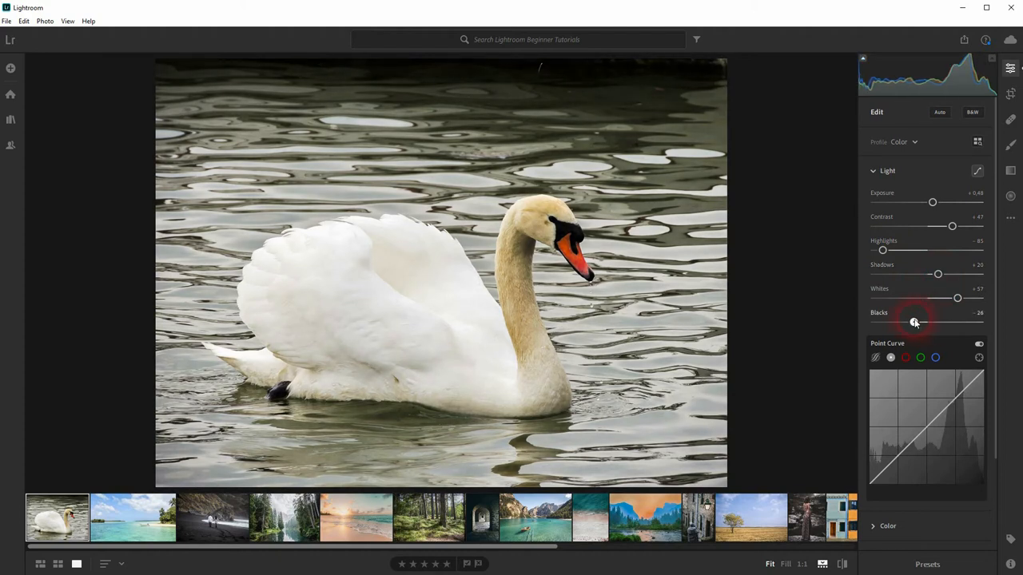
{"action": "left_click_drag", "start_coordinate": [917, 323], "coordinate": [908, 321]}
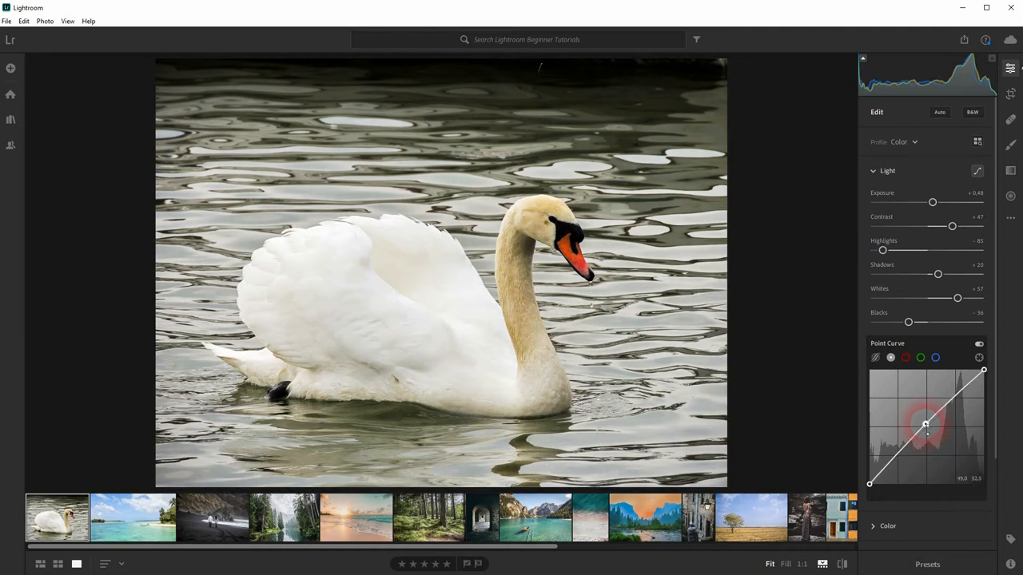
Lift the point curve midpoint, add shadow and highlight points, then toggle to compare
{"action": "left_click_drag", "start_coordinate": [925, 423], "coordinate": [925, 424]}
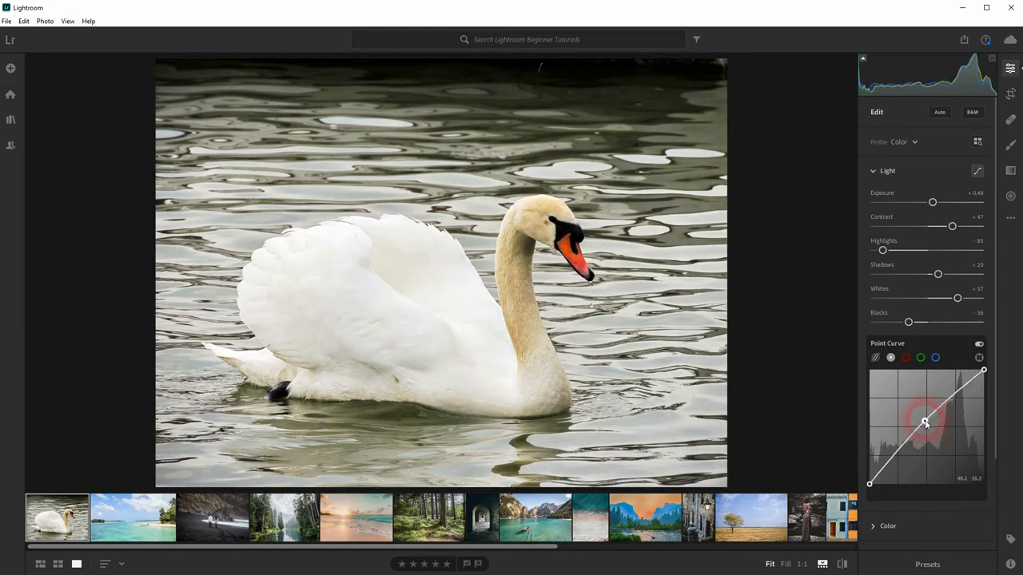
{"action": "left_click_drag", "start_coordinate": [924, 422], "coordinate": [897, 453]}
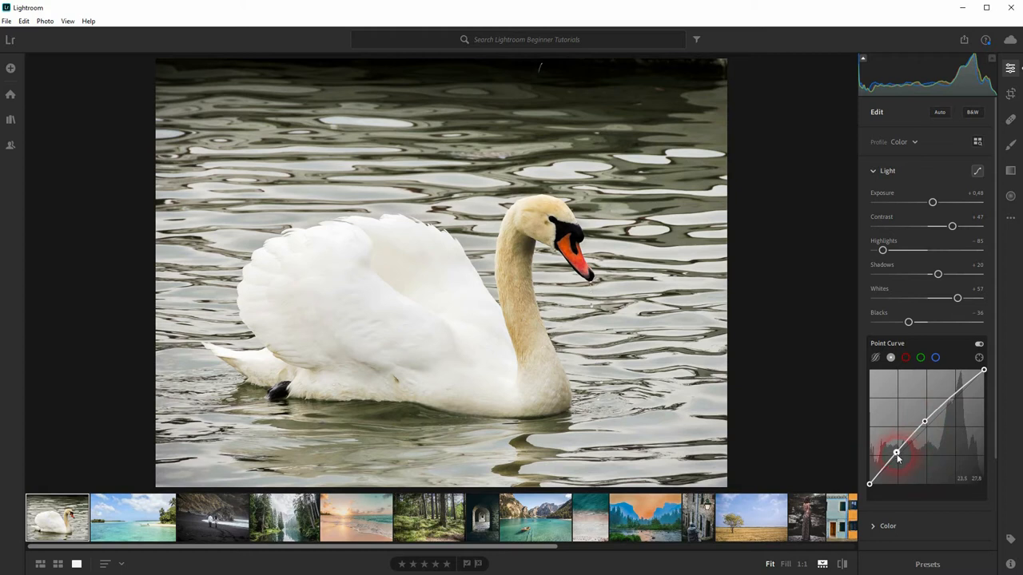
{"action": "left_click_drag", "start_coordinate": [896, 453], "coordinate": [959, 402]}
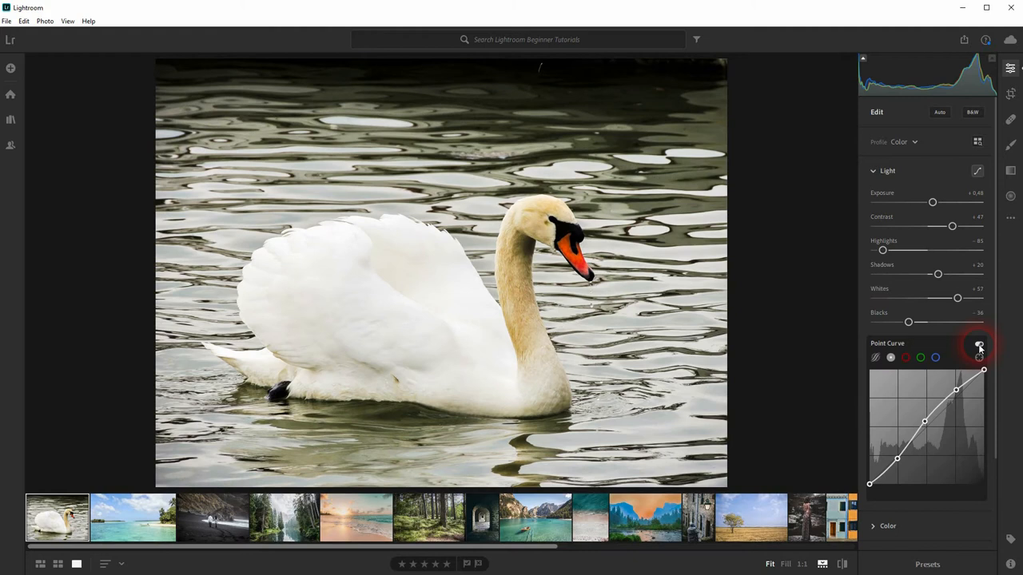
{"action": "left_click", "coordinate": [980, 345]}
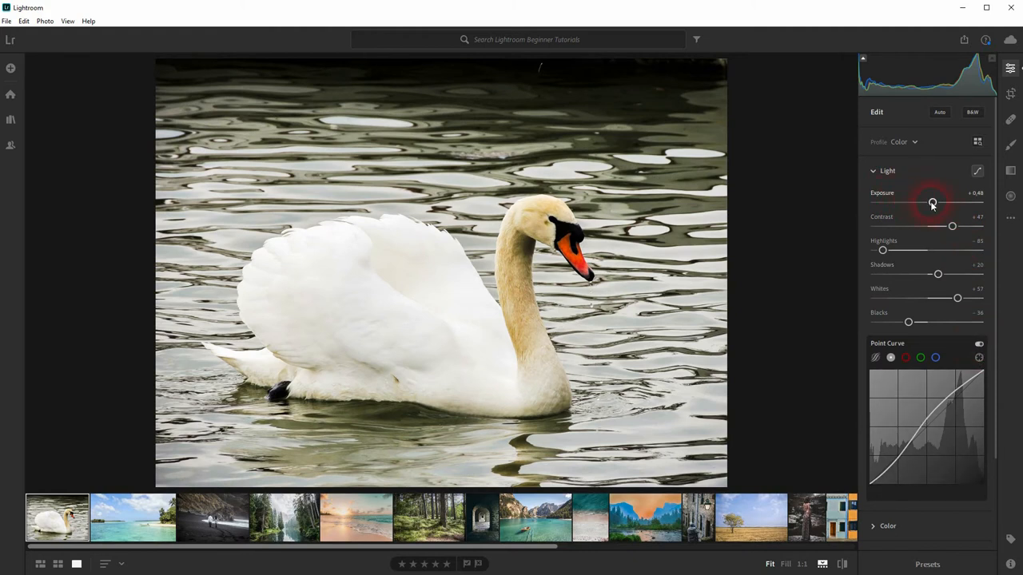
Test brighter exposure levels, then settle the Exposure slider at about +0.66
{"action": "left_click_drag", "start_coordinate": [932, 202], "coordinate": [947, 203]}
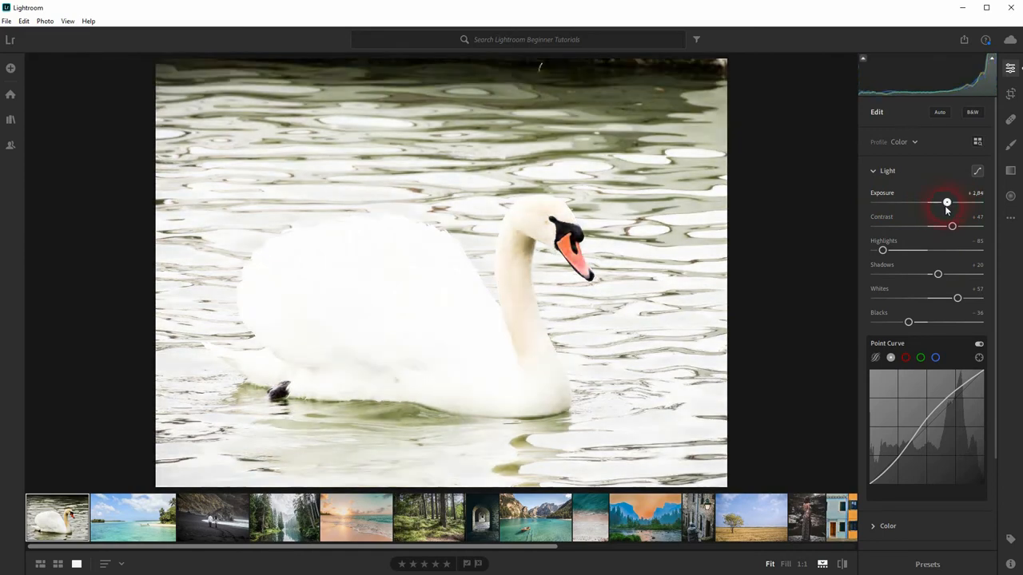
{"action": "left_click_drag", "start_coordinate": [947, 202], "coordinate": [933, 201]}
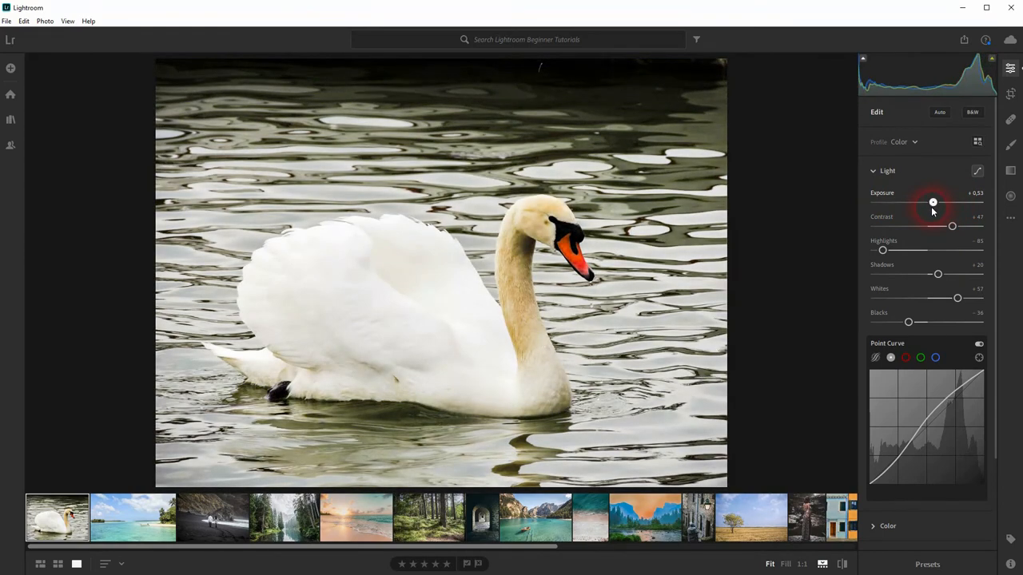
{"action": "left_click_drag", "start_coordinate": [932, 203], "coordinate": [956, 202]}
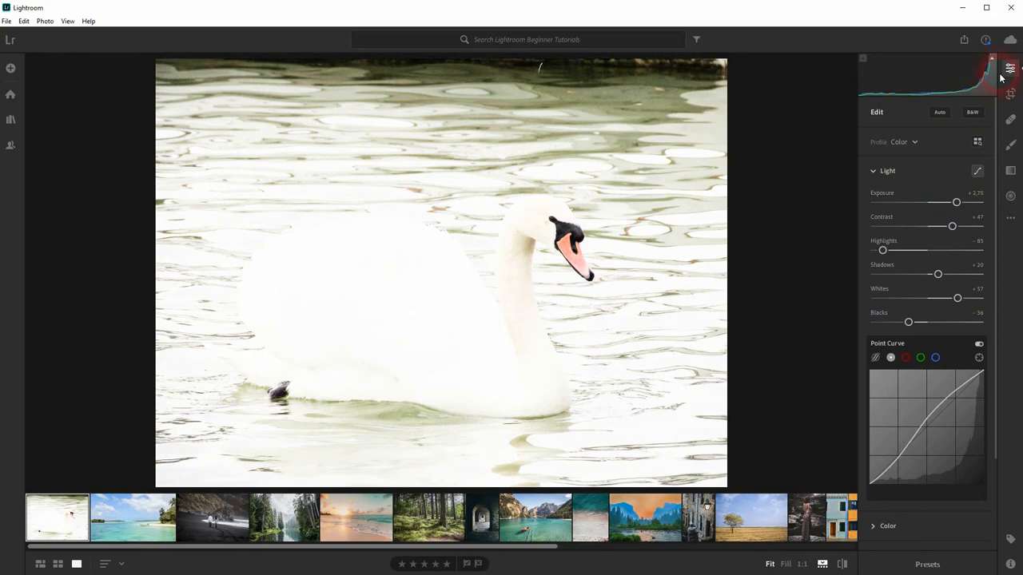
{"action": "left_click_drag", "start_coordinate": [957, 201], "coordinate": [939, 201]}
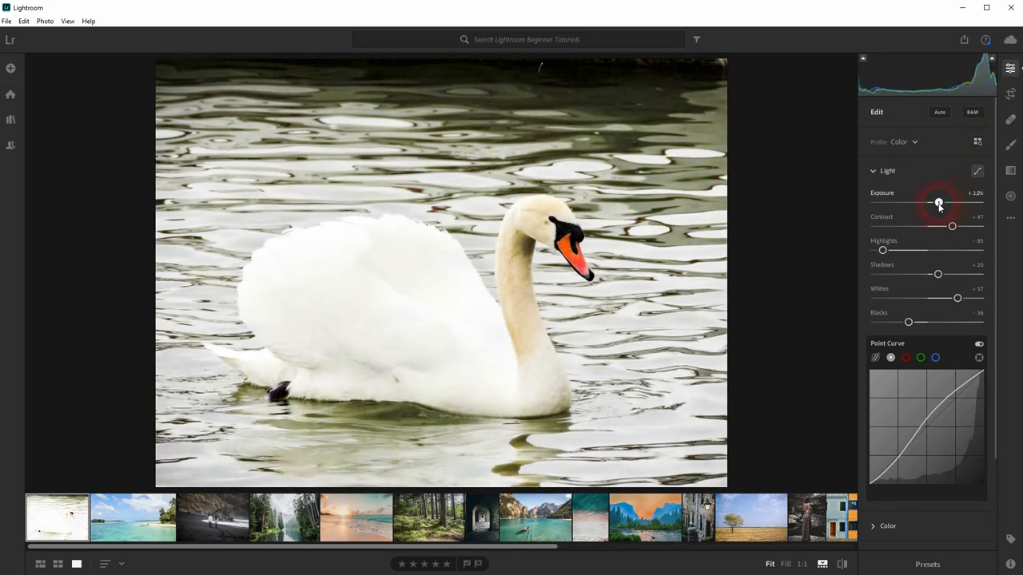
{"action": "left_click_drag", "start_coordinate": [939, 202], "coordinate": [932, 202]}
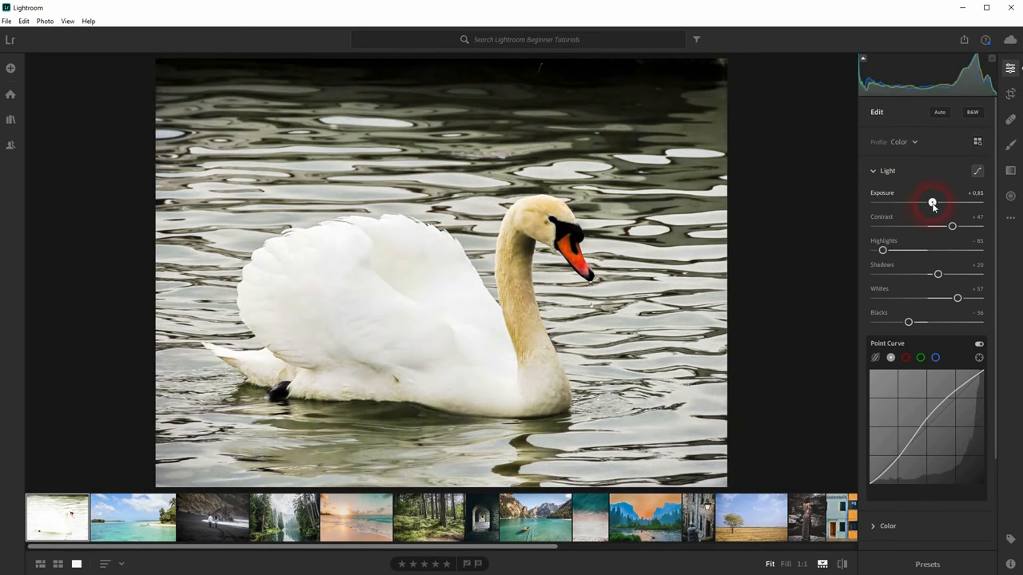
{"action": "left_click_drag", "start_coordinate": [933, 202], "coordinate": [935, 202]}
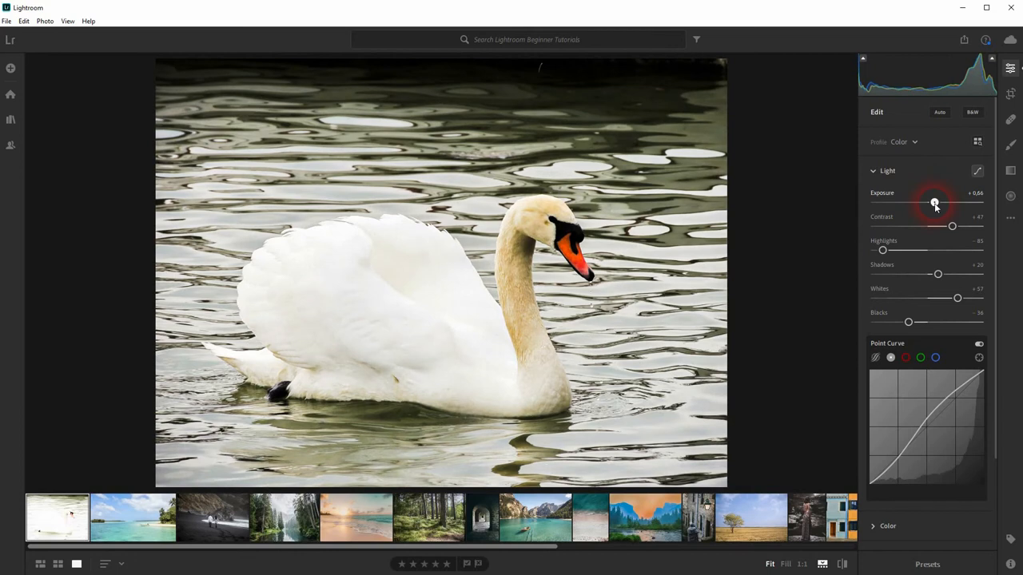
{"action": "left_click_drag", "start_coordinate": [935, 202], "coordinate": [935, 202]}
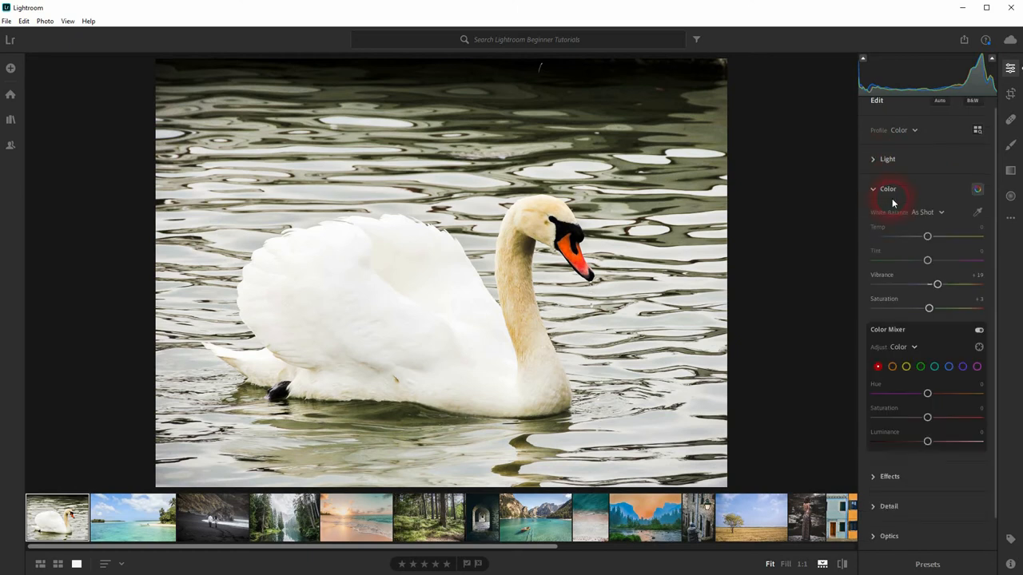
{"action": "mouse_move", "coordinate": [939, 284]}
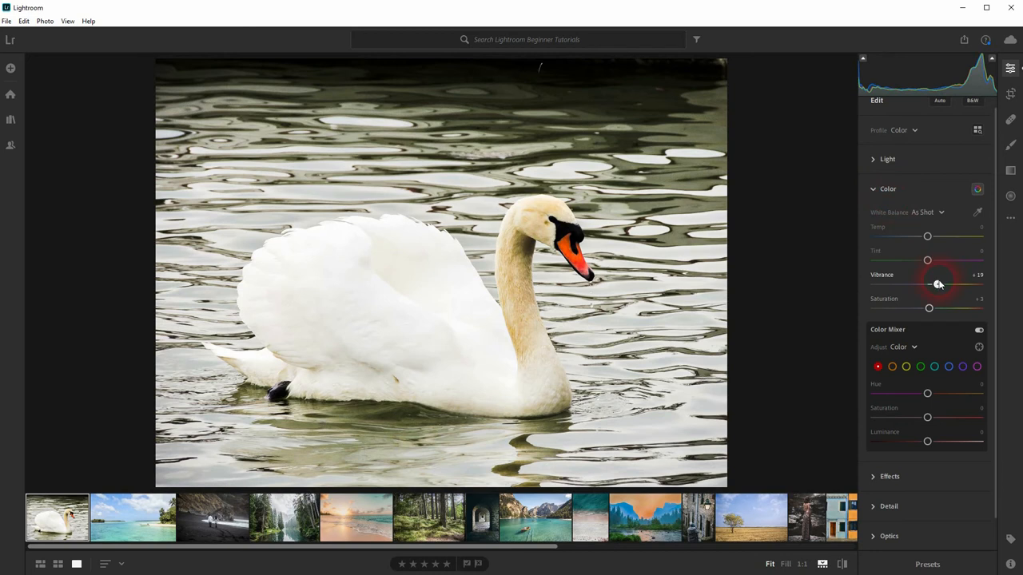
Try wide vibrance swings, settling vibrance at +16 and saturation at +7
{"action": "left_click_drag", "start_coordinate": [939, 284], "coordinate": [932, 285]}
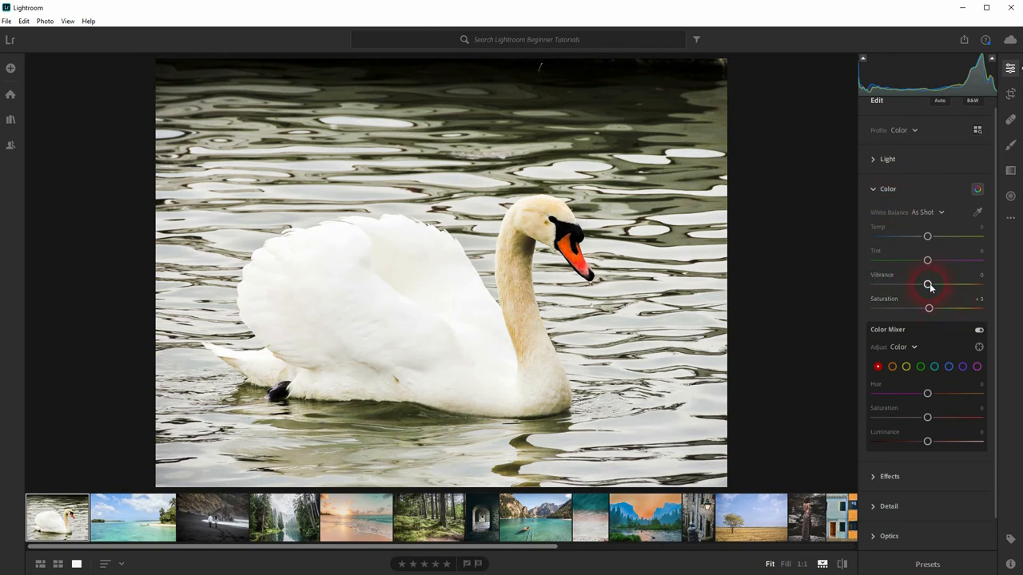
{"action": "left_click_drag", "start_coordinate": [927, 285], "coordinate": [967, 285]}
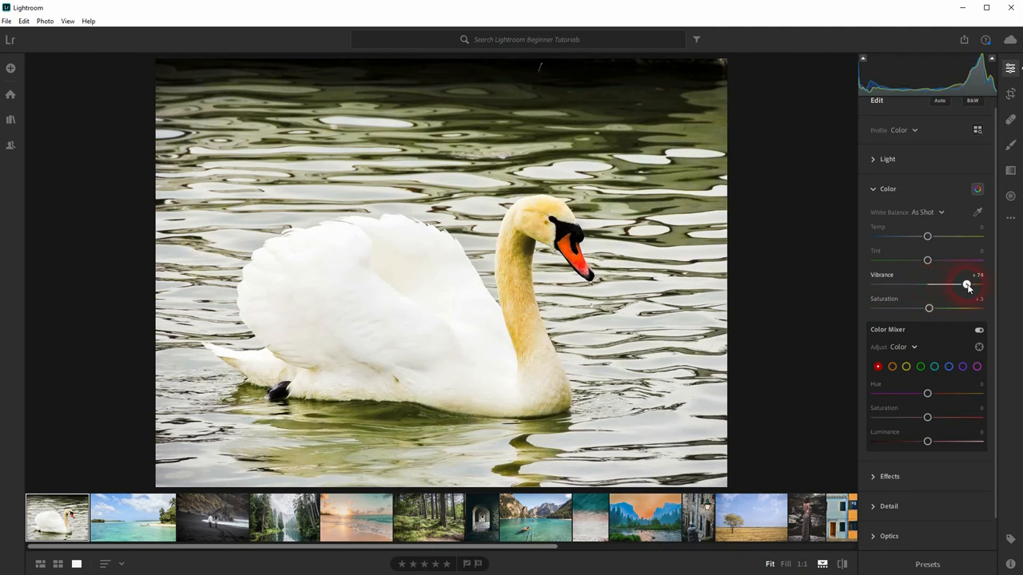
{"action": "left_click_drag", "start_coordinate": [967, 285], "coordinate": [935, 285]}
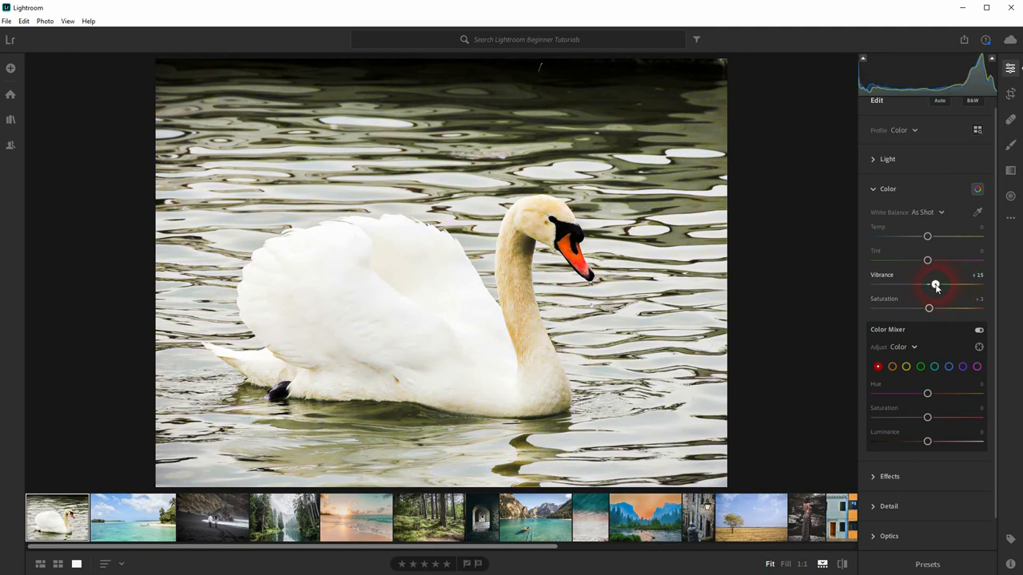
{"action": "left_click_drag", "start_coordinate": [937, 285], "coordinate": [937, 286]}
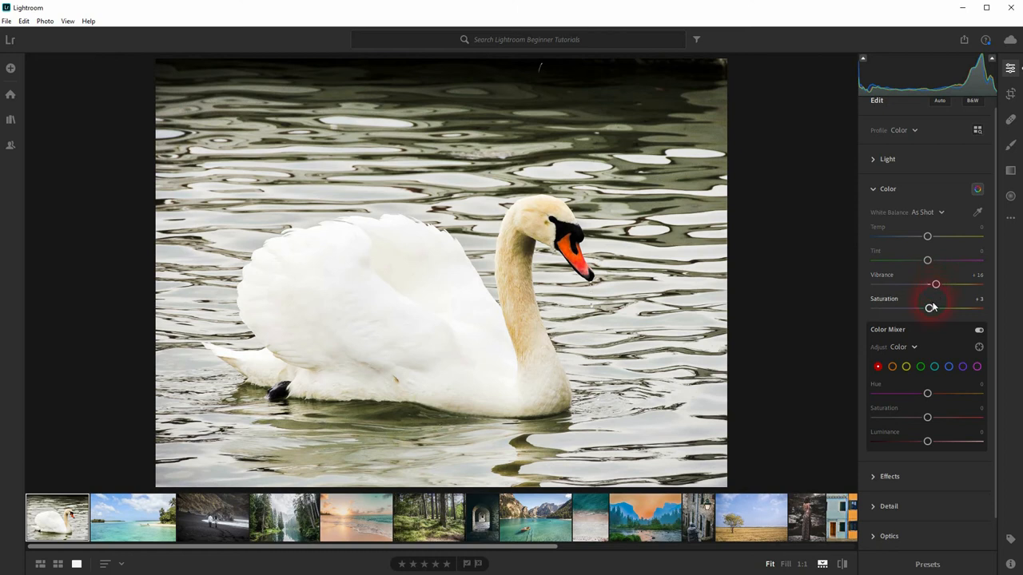
{"action": "left_click_drag", "start_coordinate": [931, 307], "coordinate": [933, 307]}
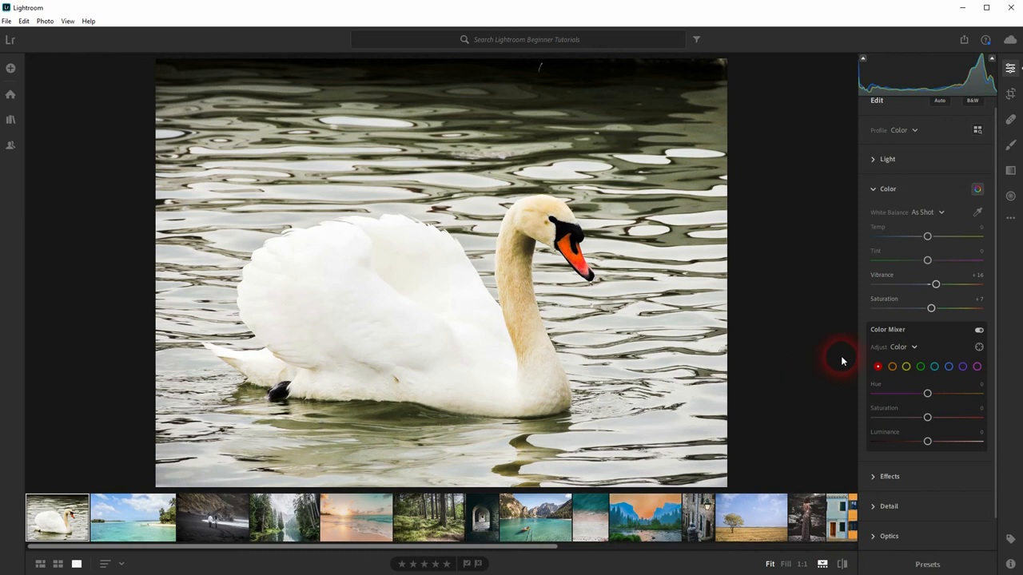
Reopen Light, lower exposure to about +0.61, and view the original photo
{"action": "left_click", "coordinate": [888, 159]}
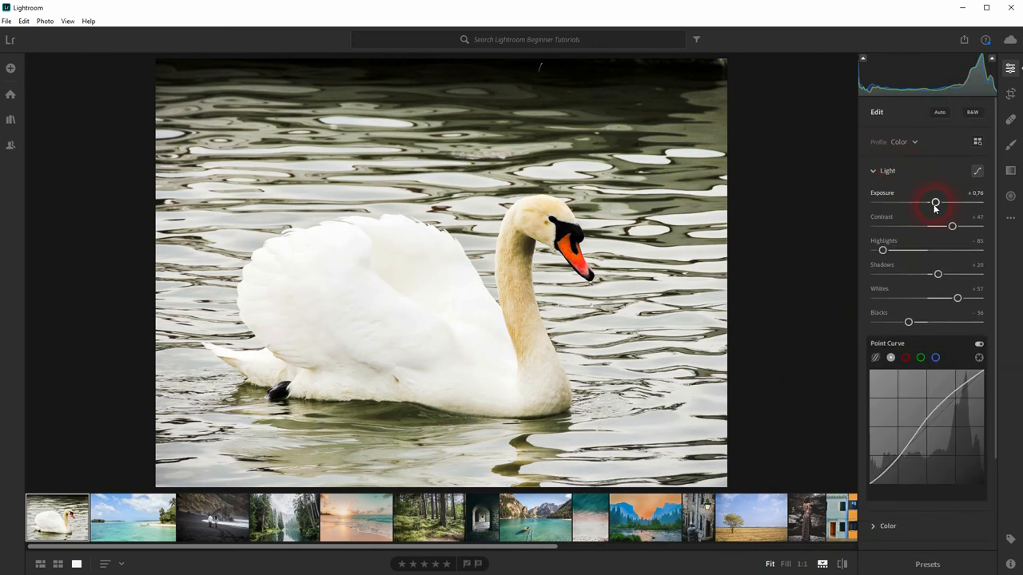
{"action": "left_click_drag", "start_coordinate": [936, 202], "coordinate": [934, 202]}
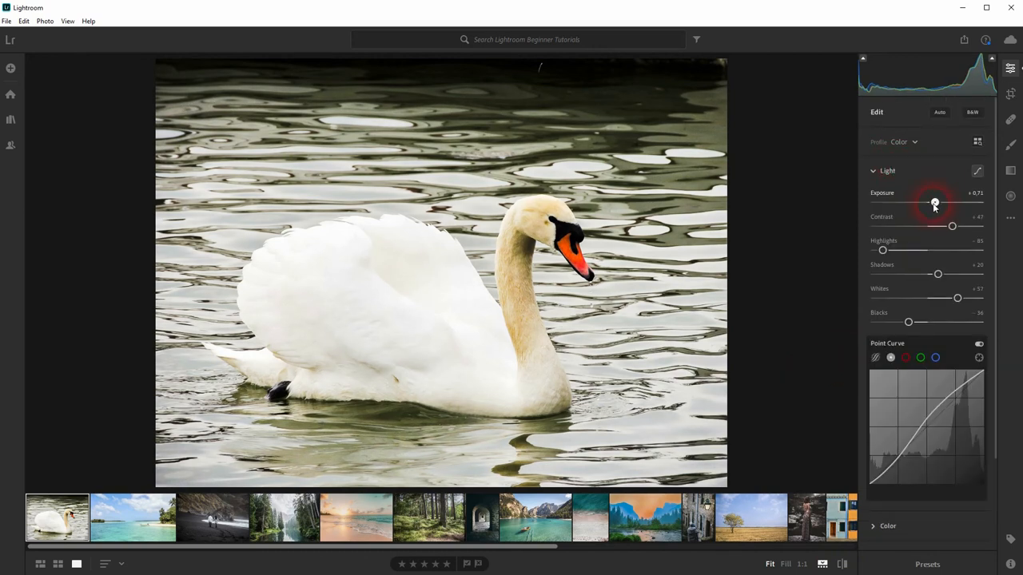
{"action": "left_click_drag", "start_coordinate": [934, 202], "coordinate": [934, 202]}
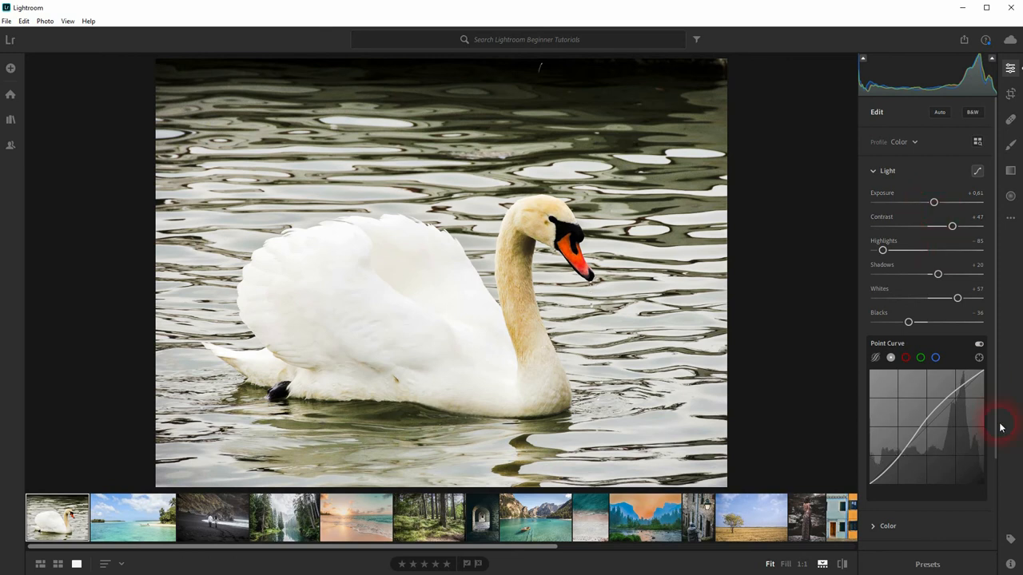
{"action": "mouse_move", "coordinate": [803, 270]}
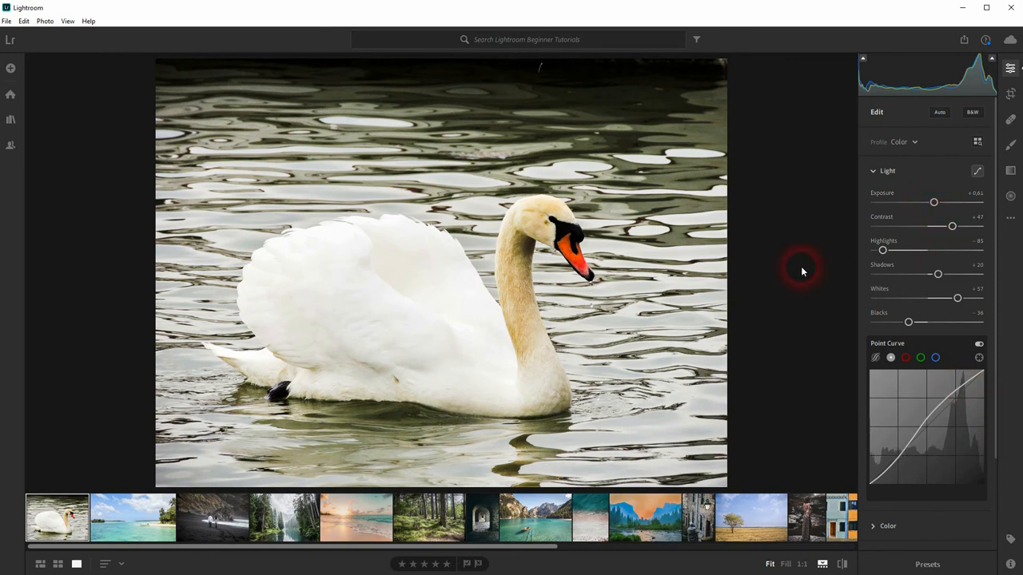
{"action": "left_click", "coordinate": [842, 564]}
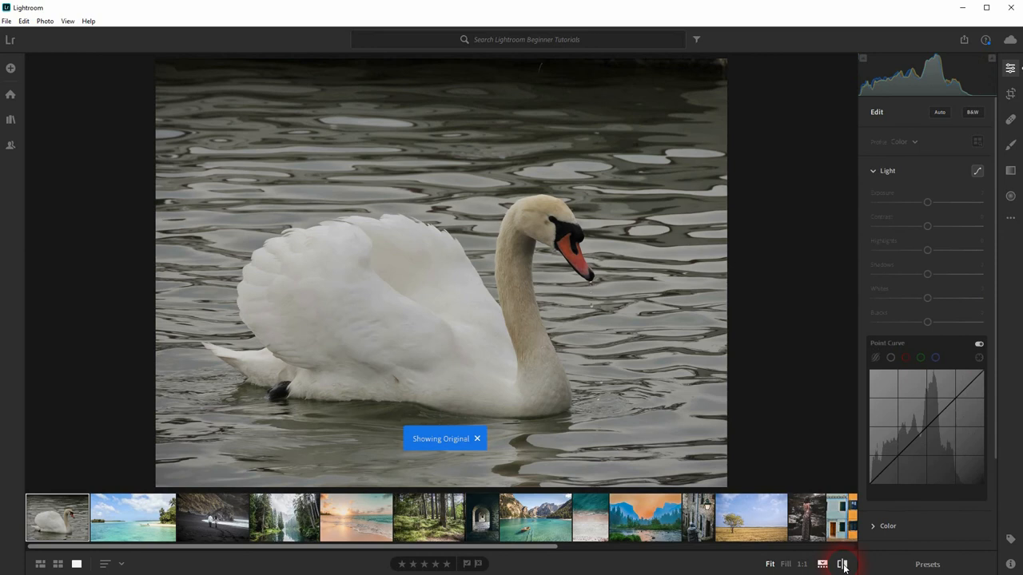